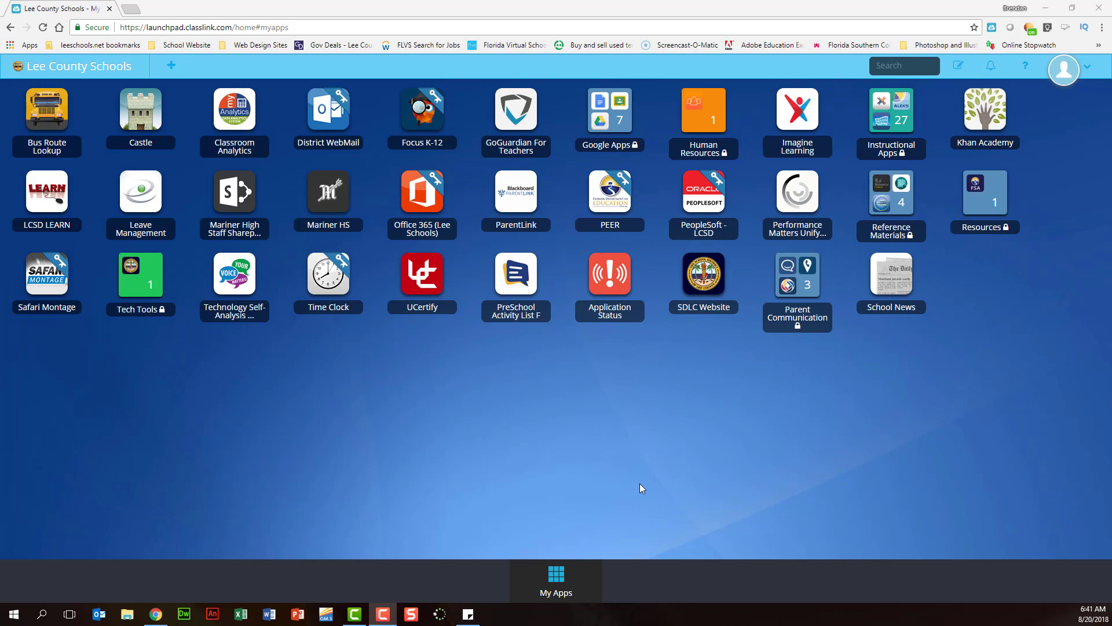
Via ClassLink's NGL Sync, open Word Module 1 SAM Project 1 in the Pd 1 course.
left_click(891, 110)
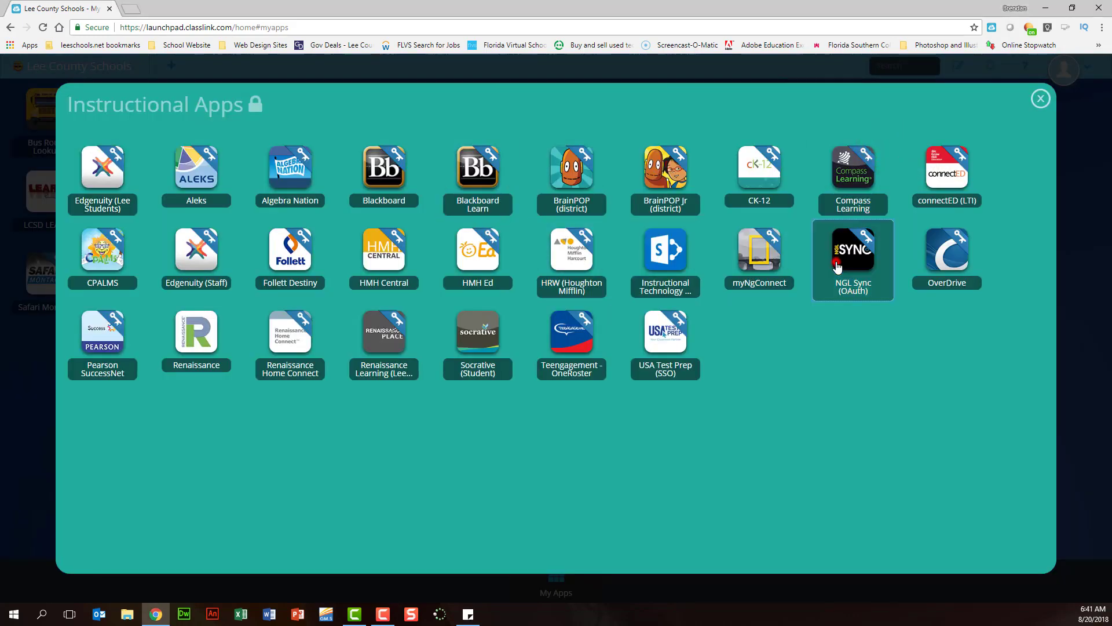
left_click(852, 249)
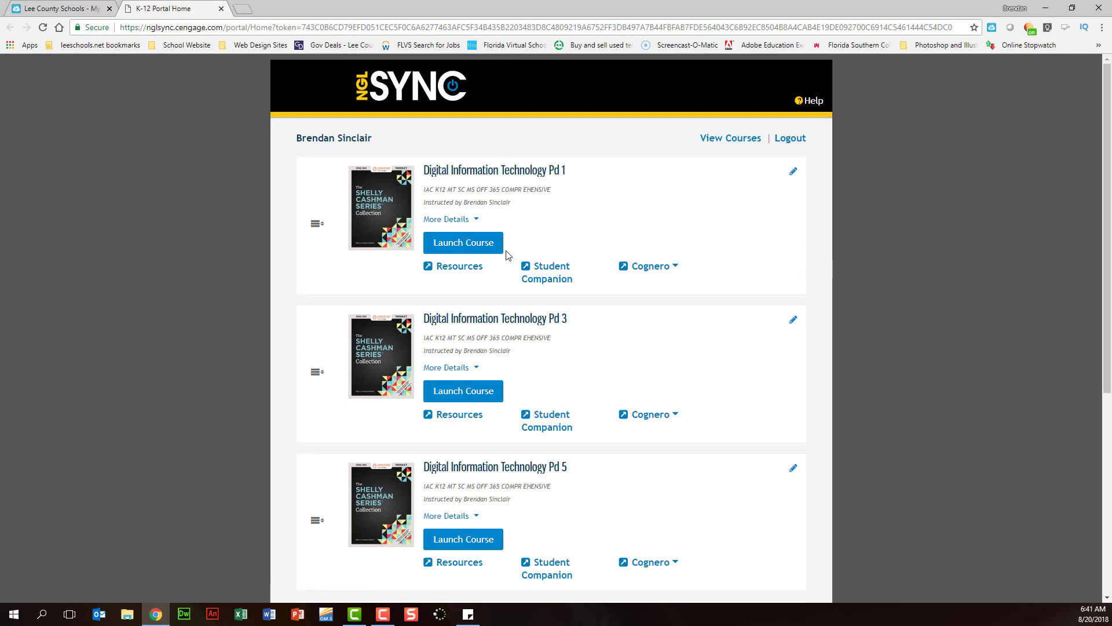
left_click(463, 242)
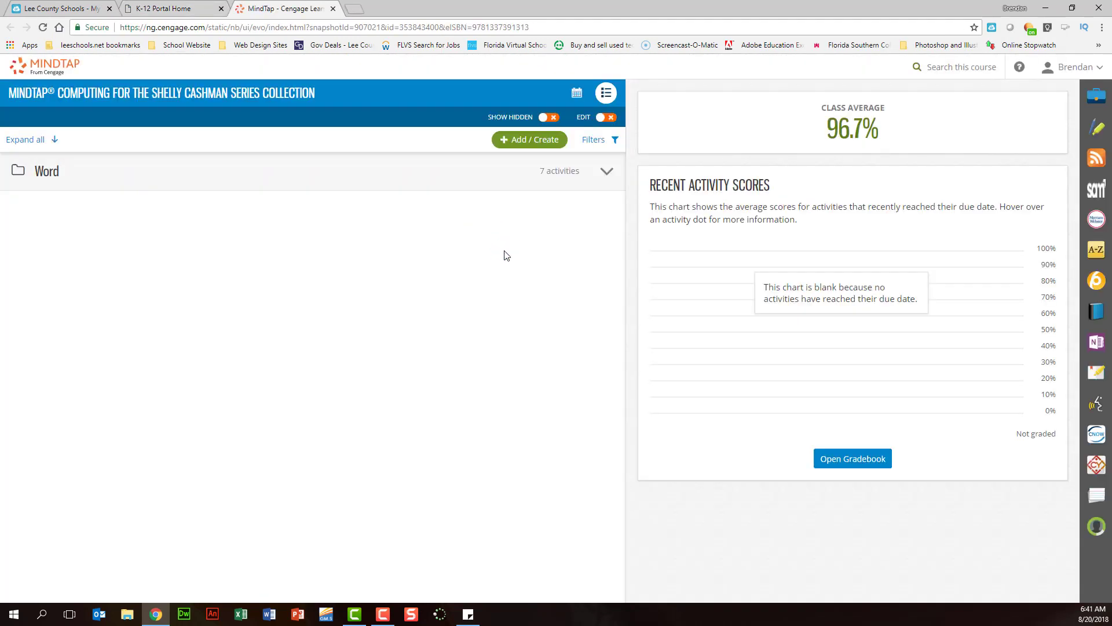
left_click(606, 171)
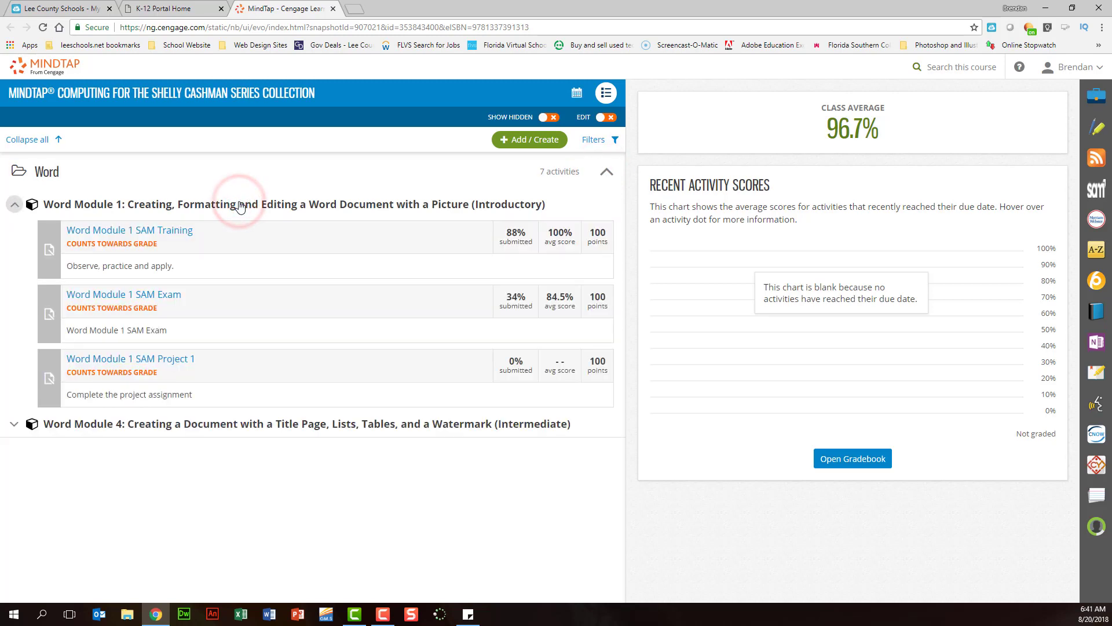
mouse_move(130, 358)
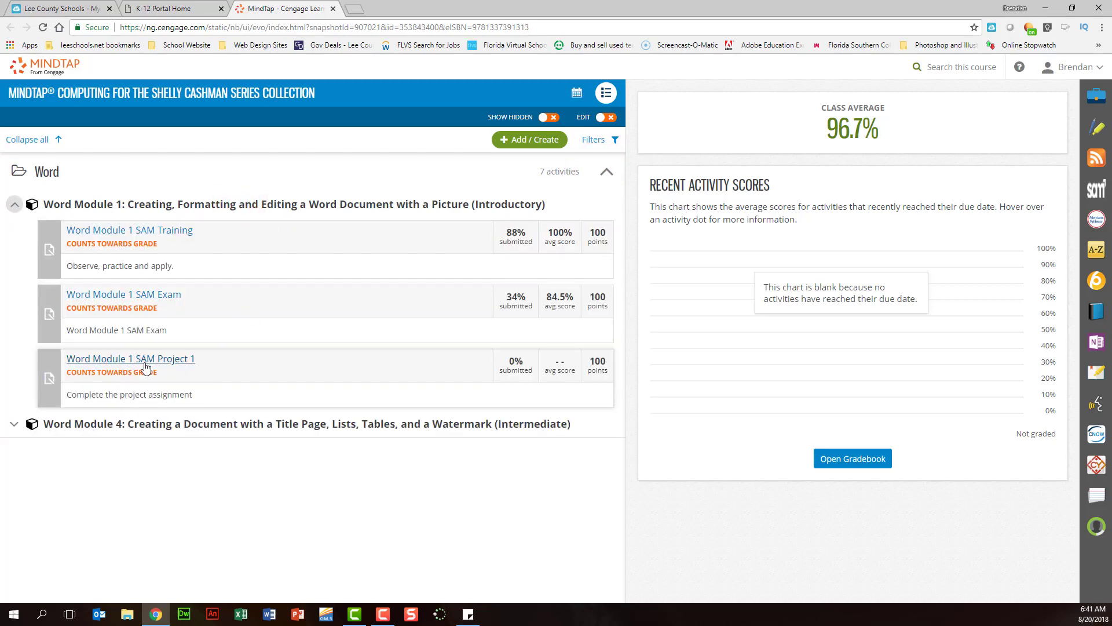
left_click(130, 358)
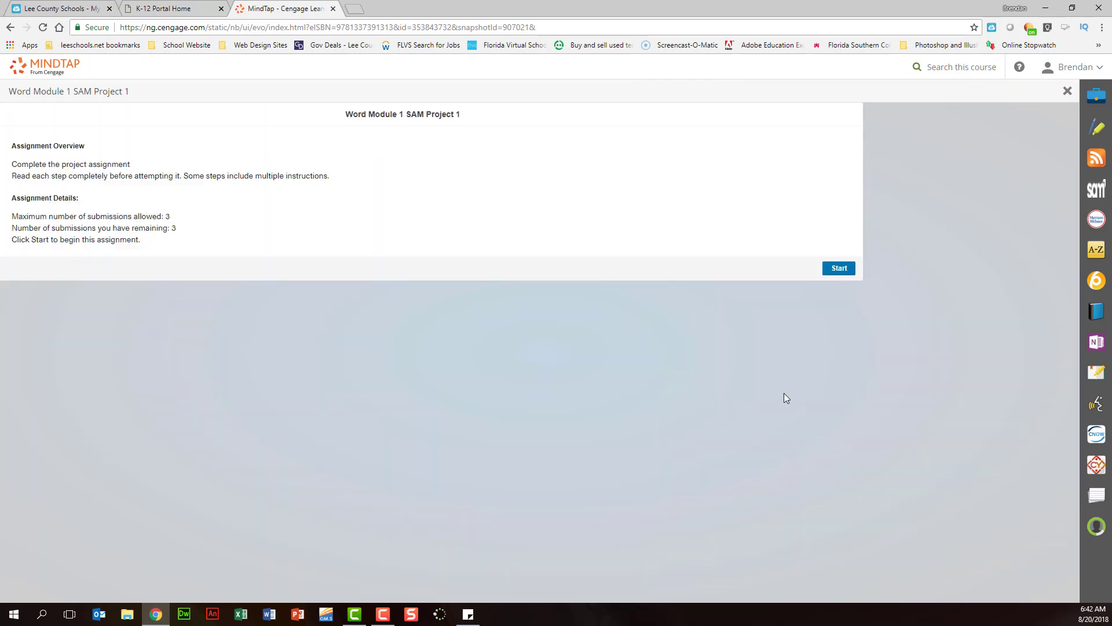
Start the project, download the instructions, start file and Rain image, and view Downloads.
left_click(839, 268)
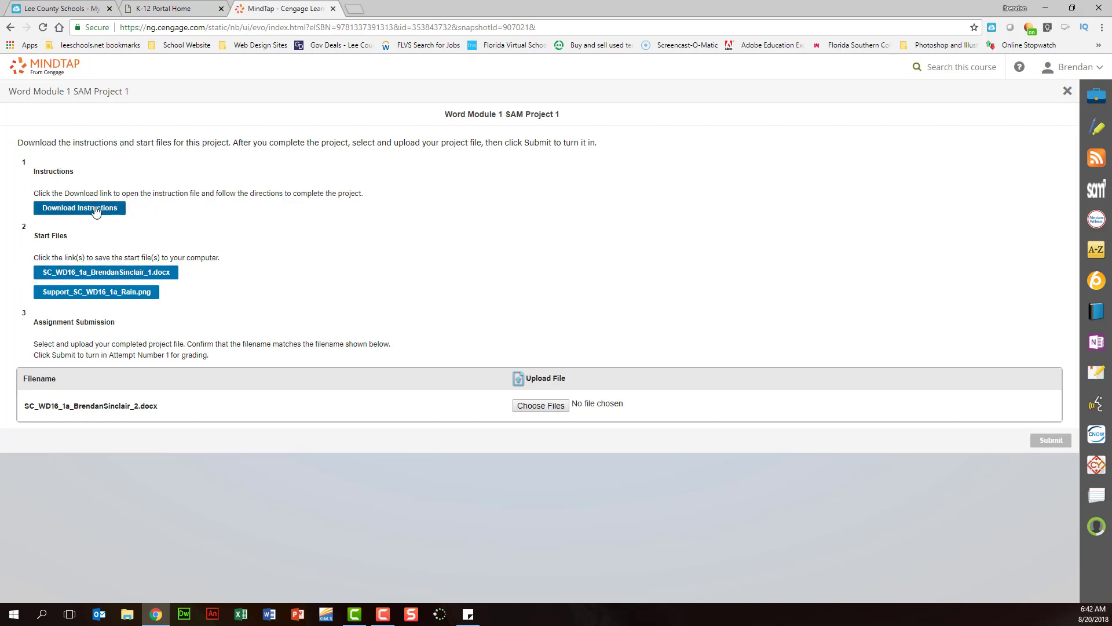
mouse_move(96, 291)
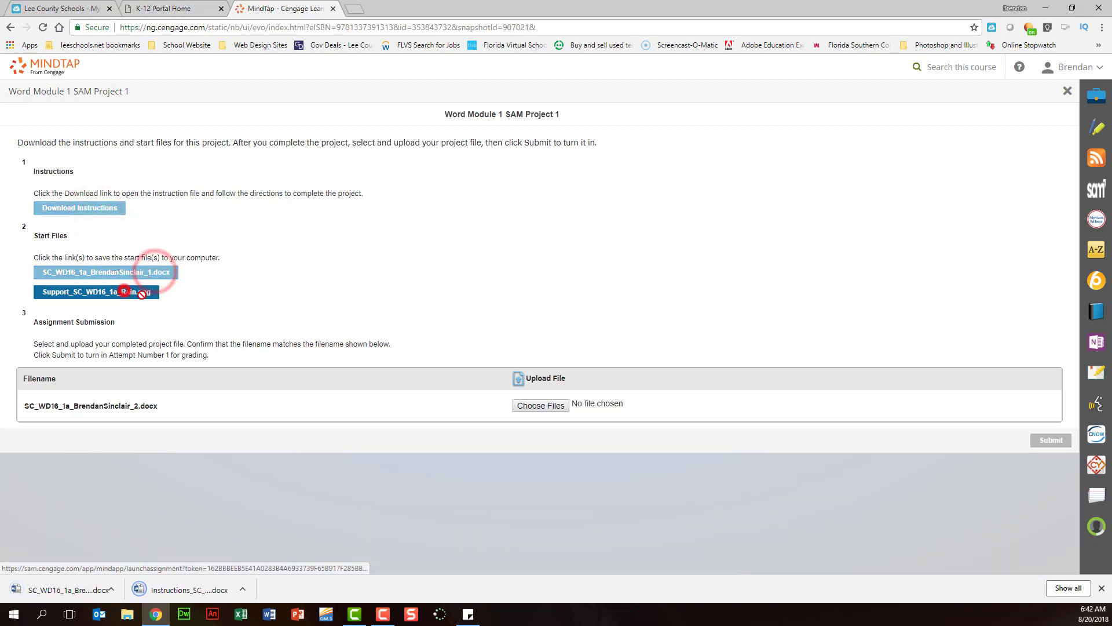
left_click(96, 291)
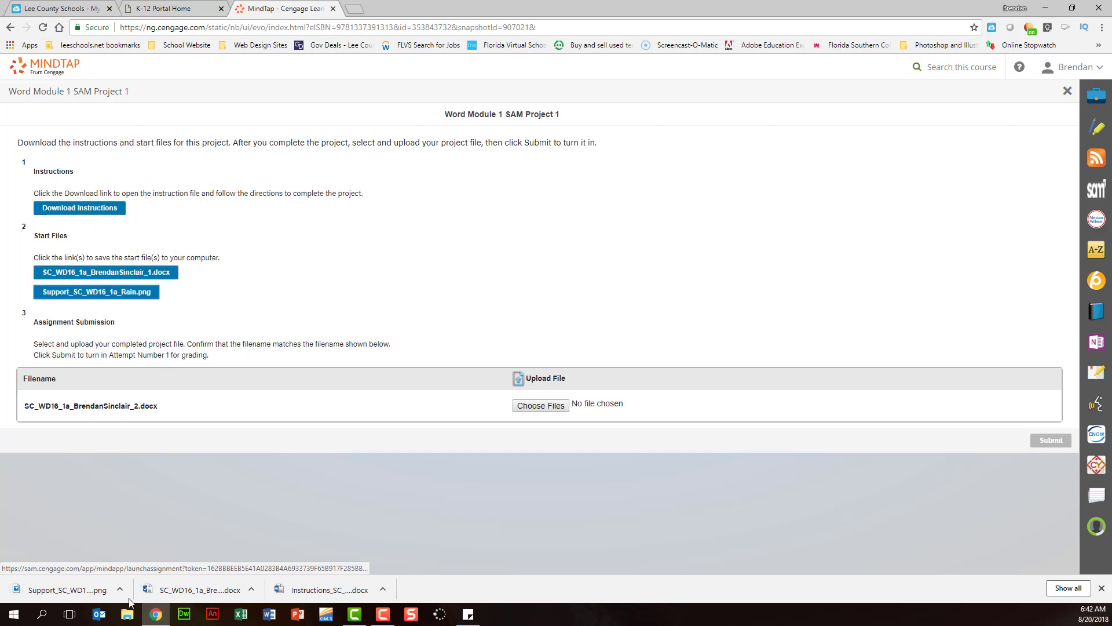
left_click(540, 404)
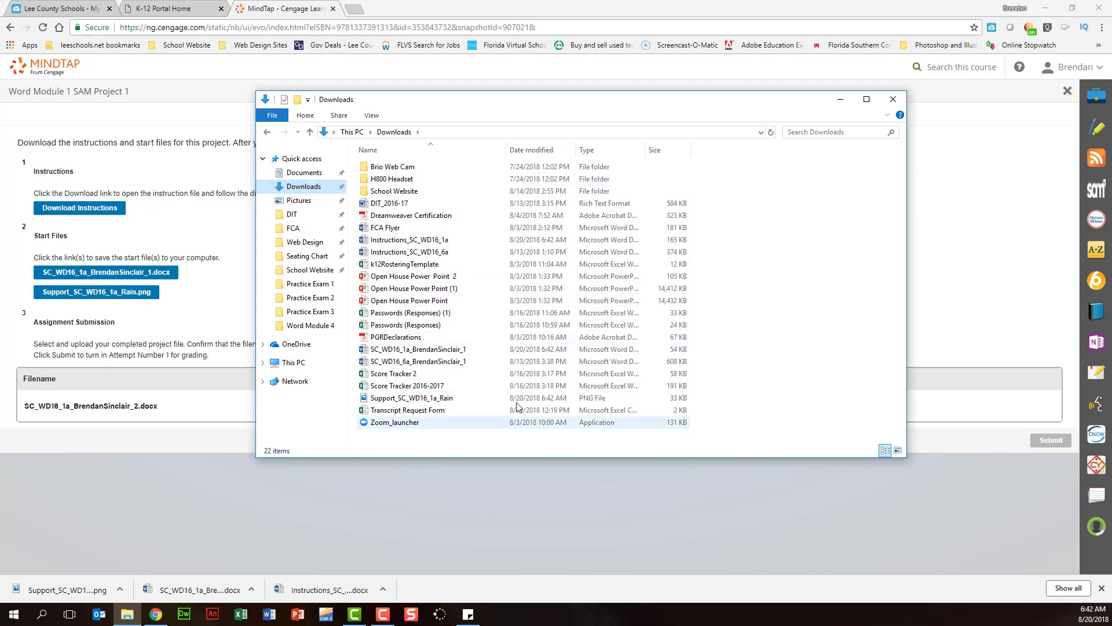
left_click(394, 373)
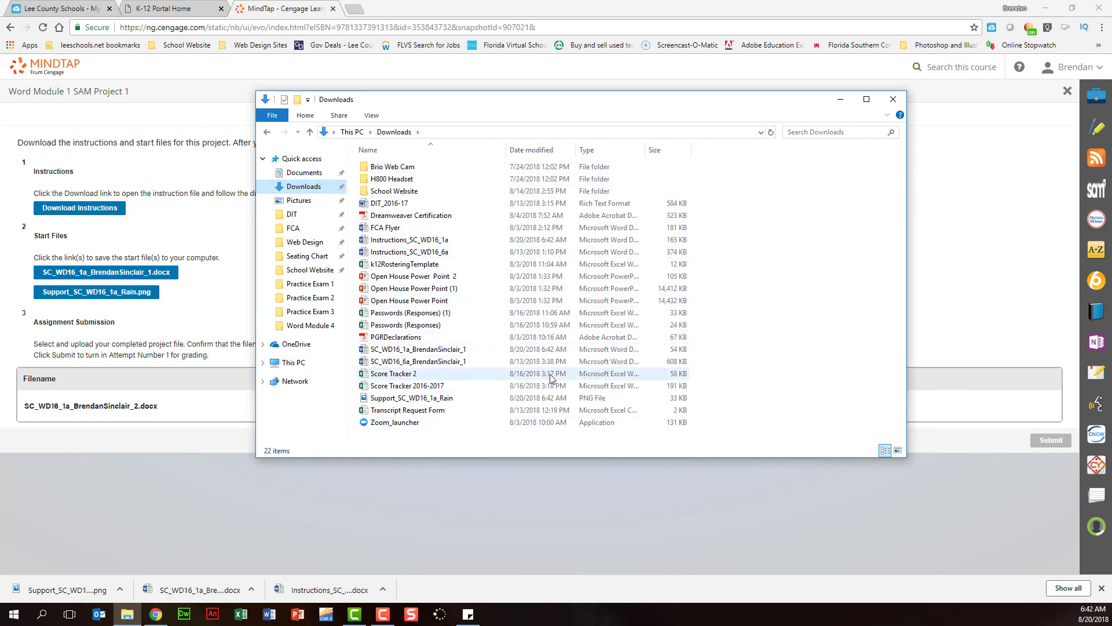
left_click(412, 300)
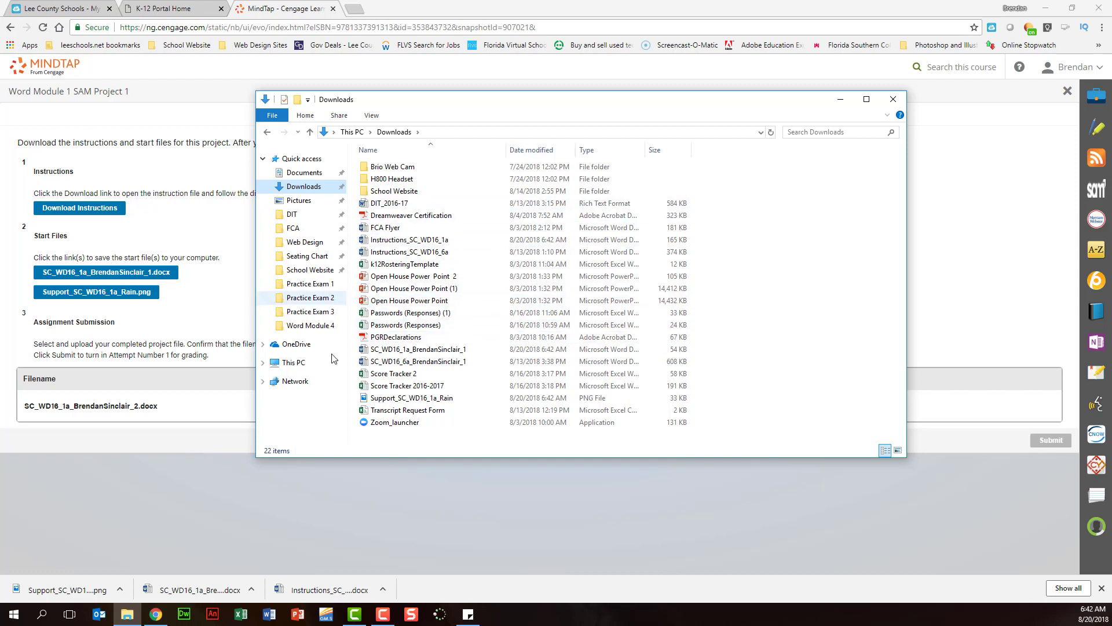
left_click(389, 203)
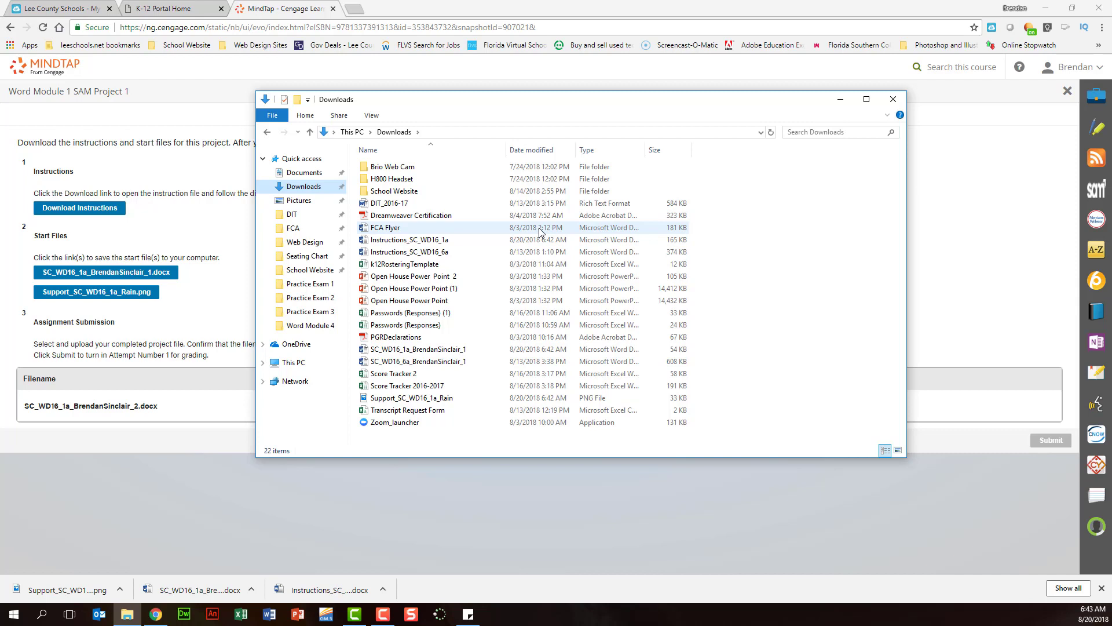
left_click(408, 240)
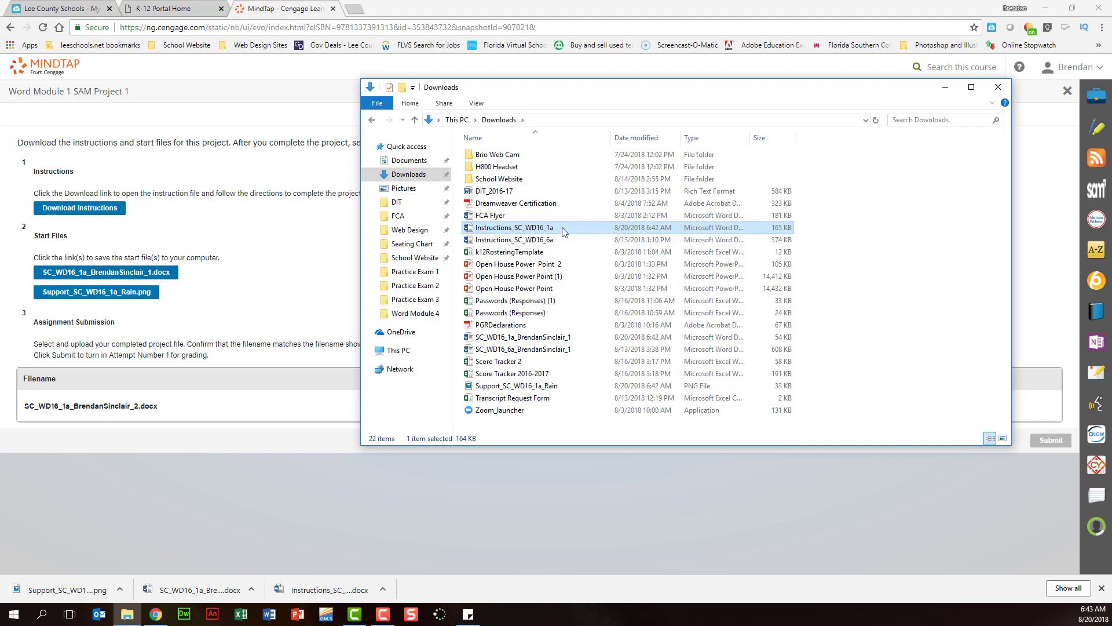
double_click(512, 227)
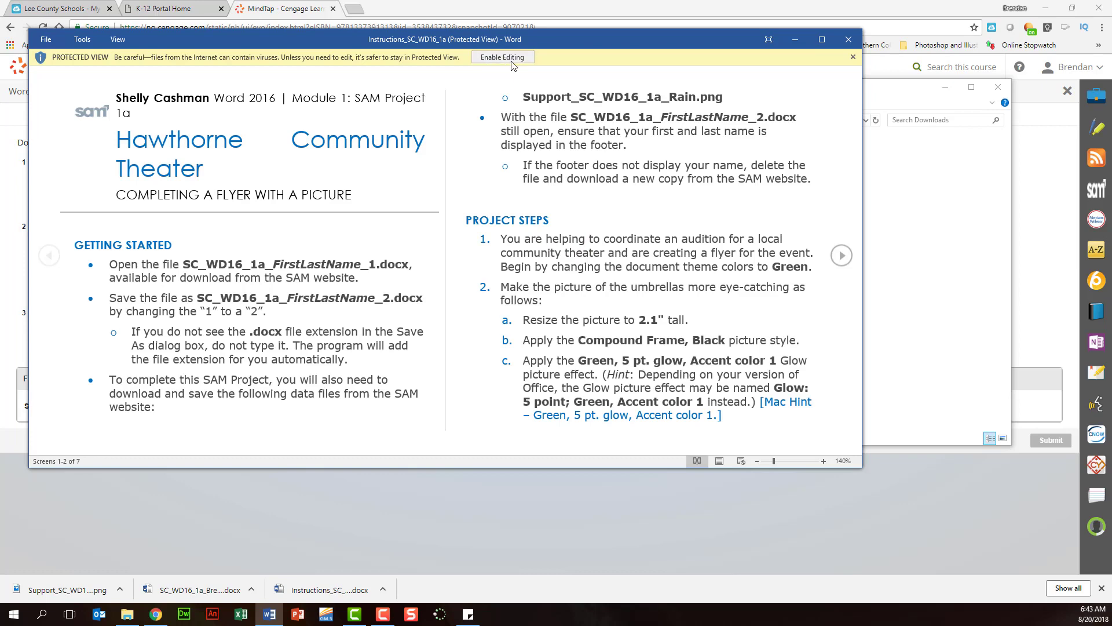
left_click(502, 57)
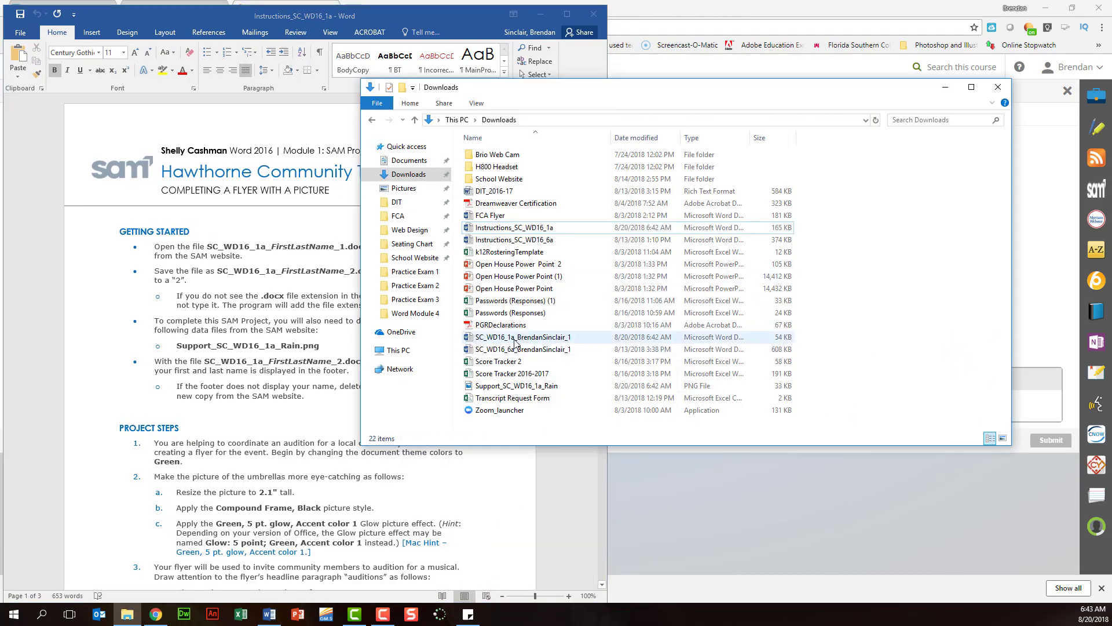
double_click(527, 337)
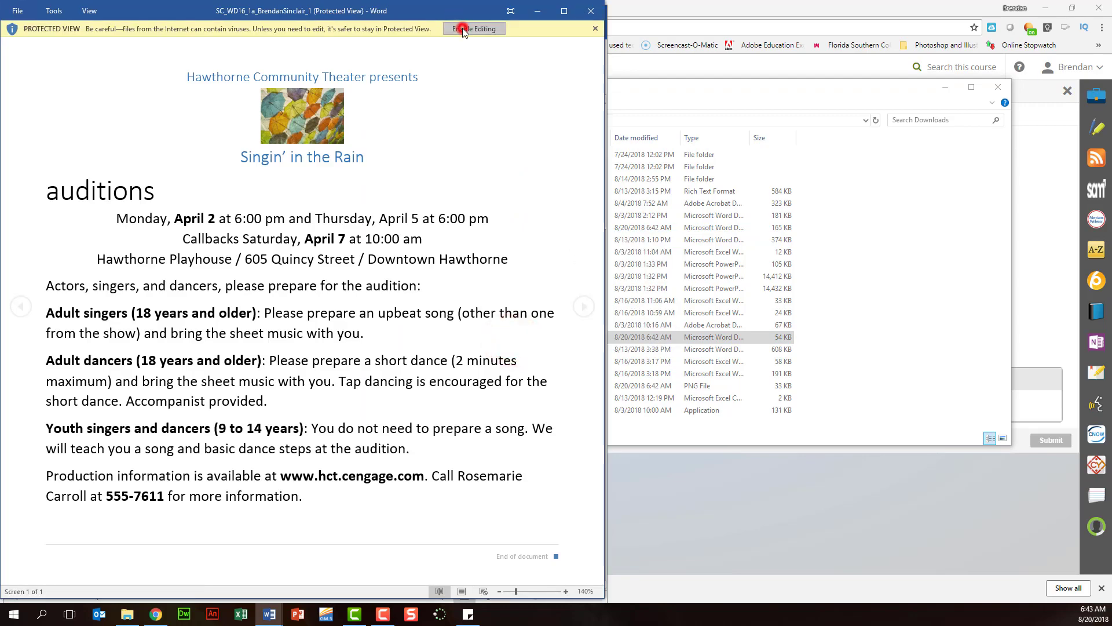
left_click(474, 28)
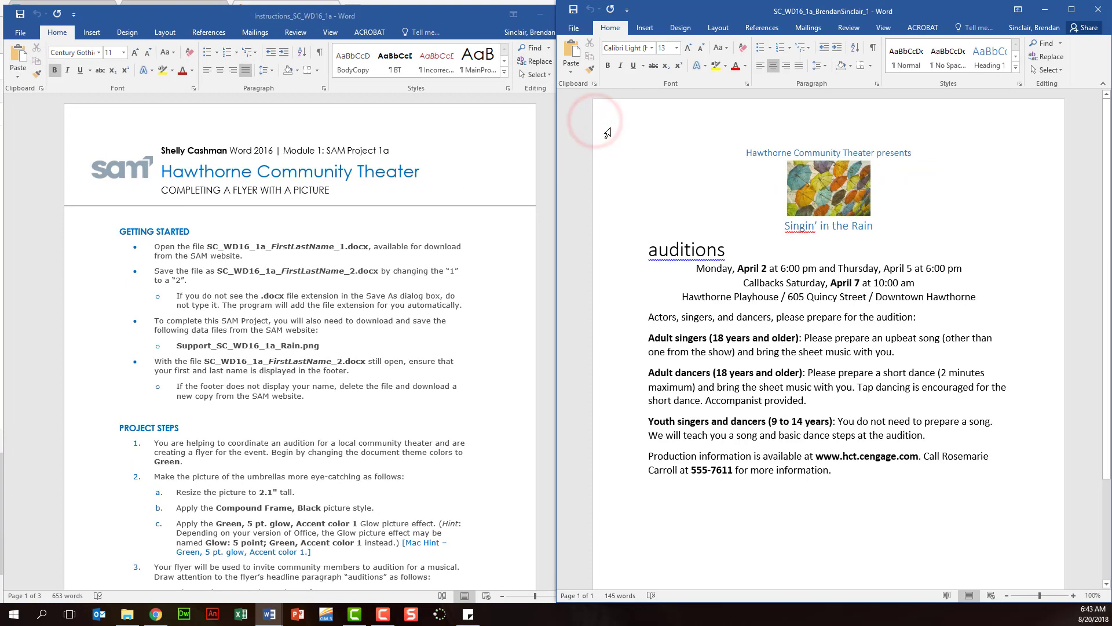
mouse_move(546, 161)
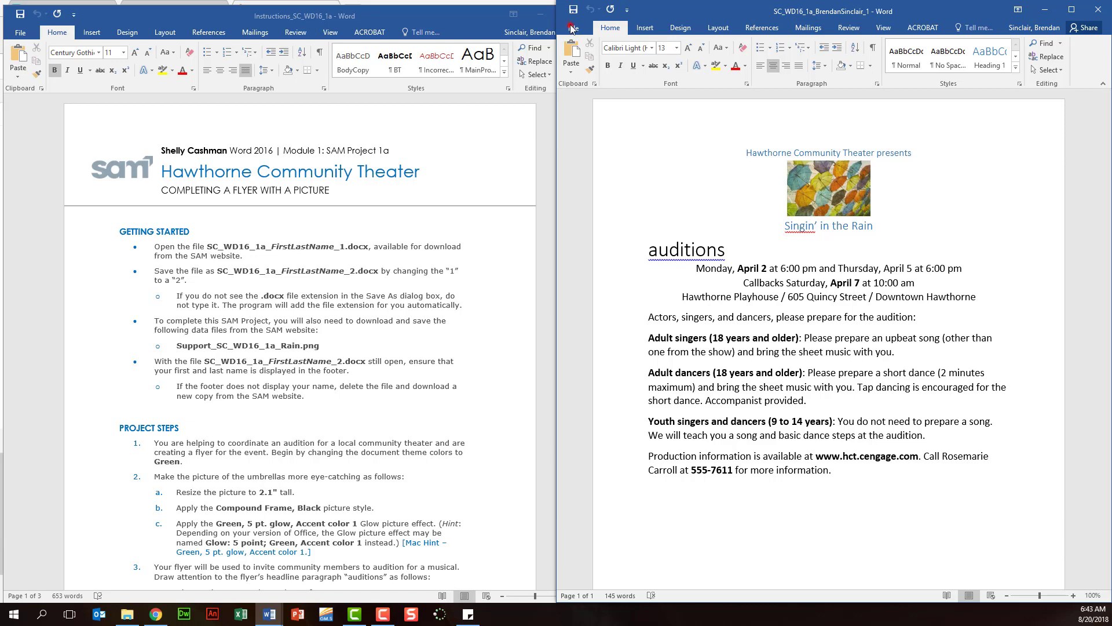
Save the flyer as SC_WD16_1a_BrendanSinclair_2 in a new Documents\DIT\Word folder.
left_click(571, 28)
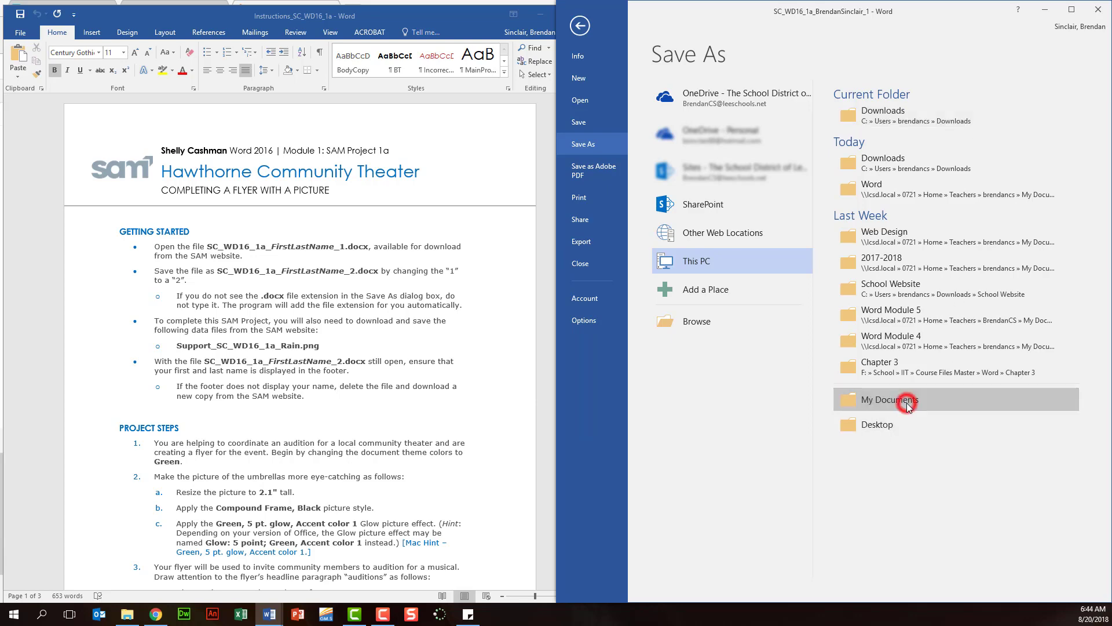
double_click(890, 399)
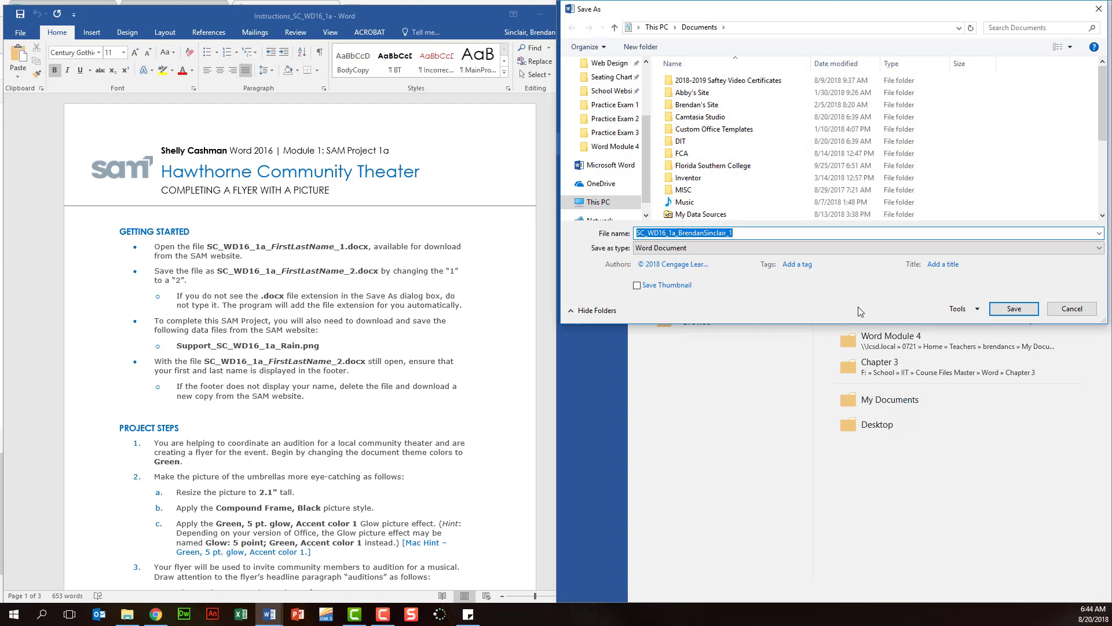
mouse_move(693, 140)
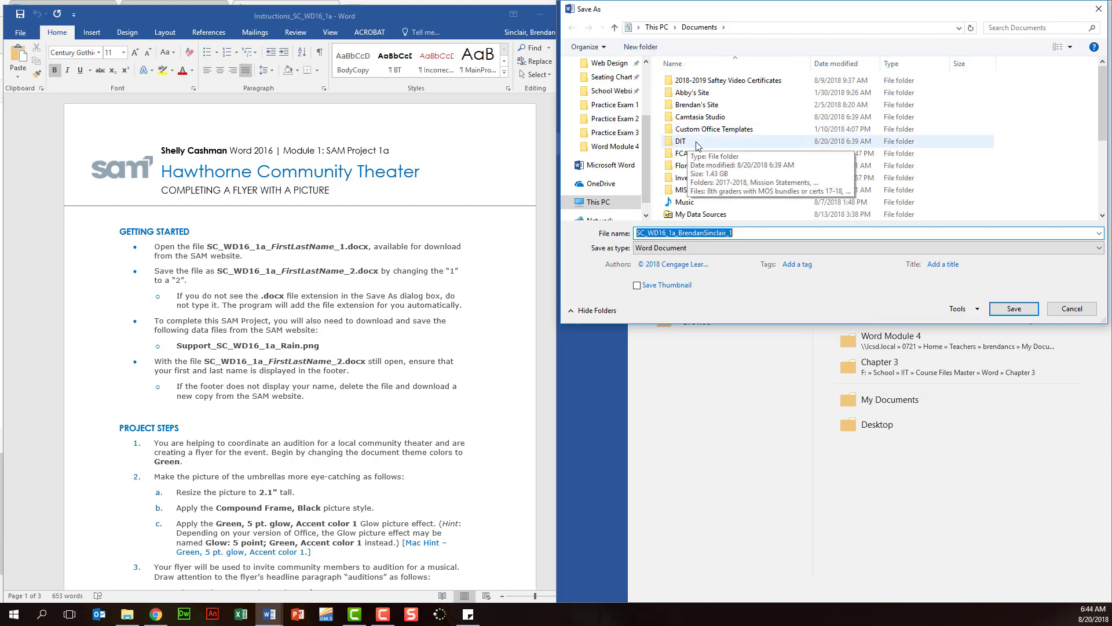
double_click(679, 141)
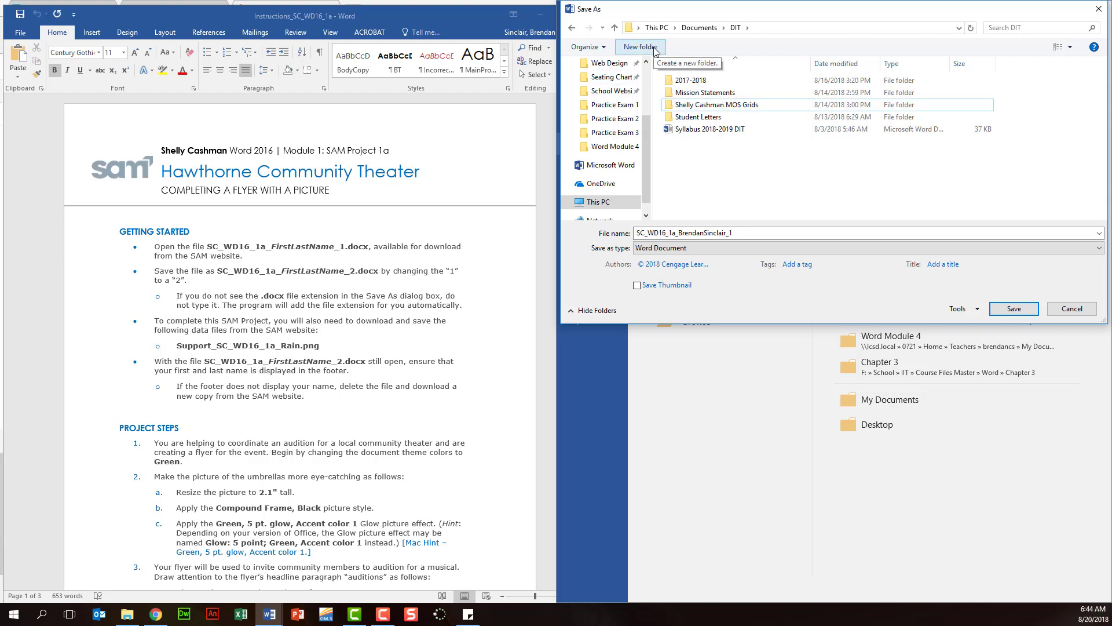
left_click(639, 46)
type("Word")
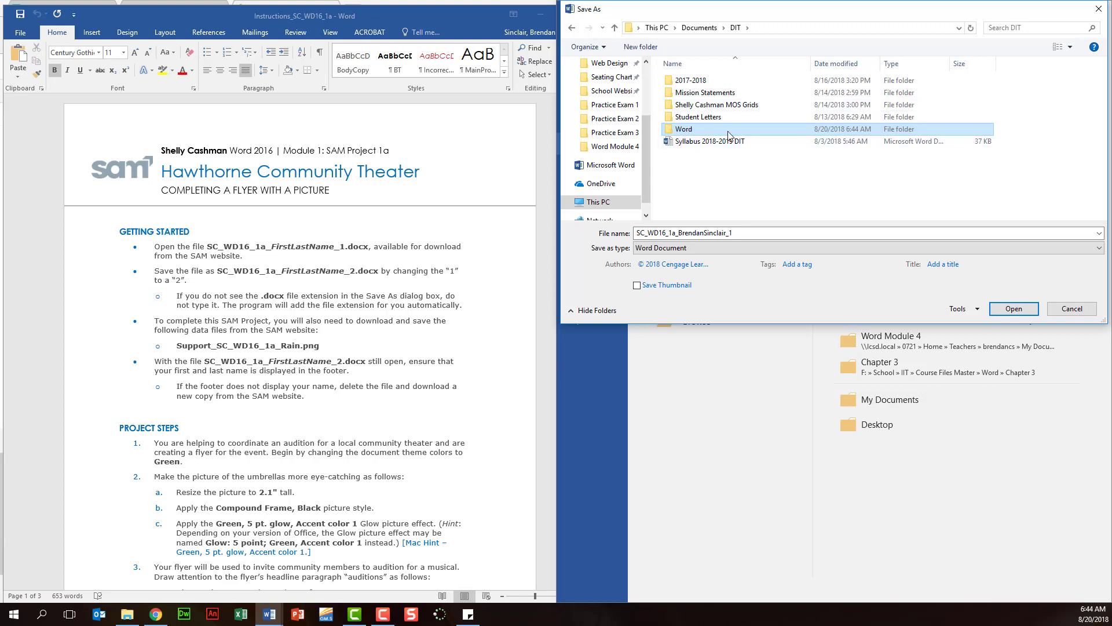
double_click(683, 128)
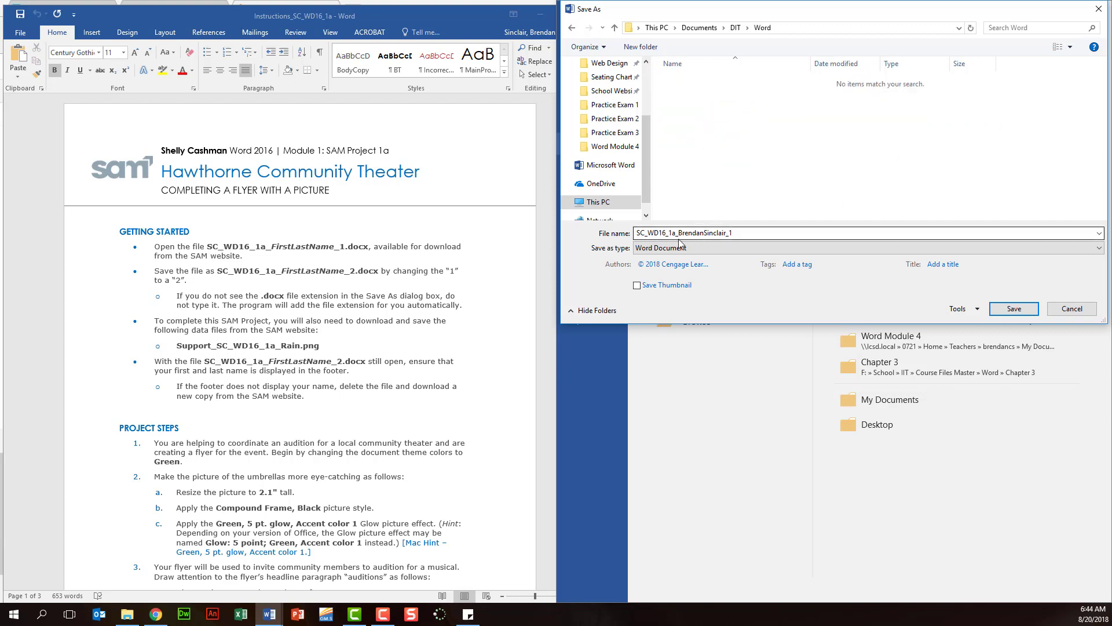
left_click(741, 233)
type("2")
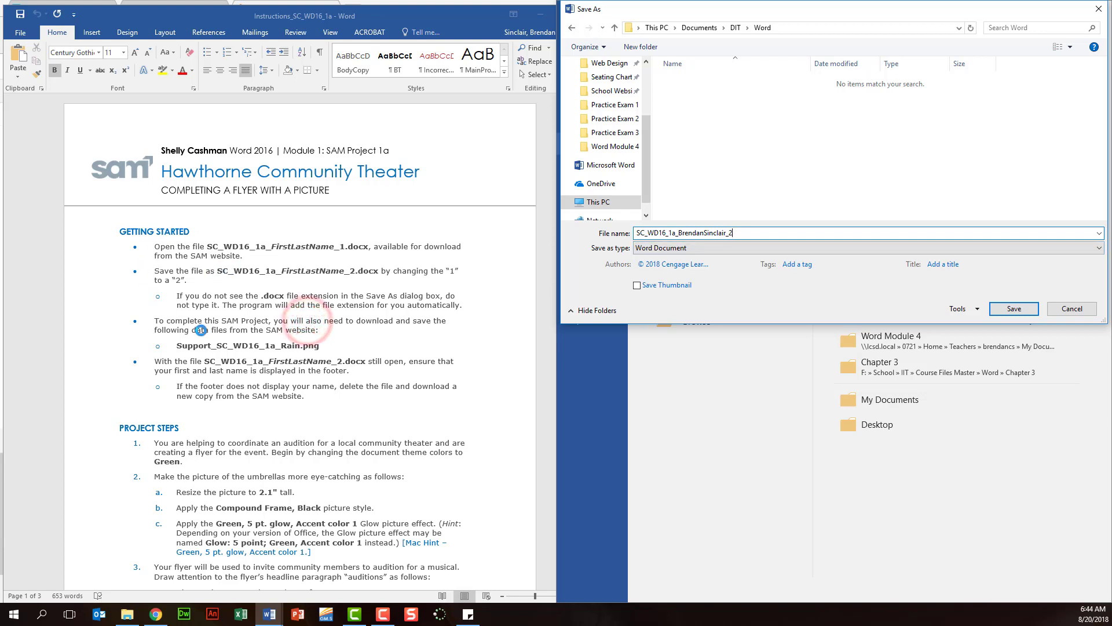
mouse_move(225, 256)
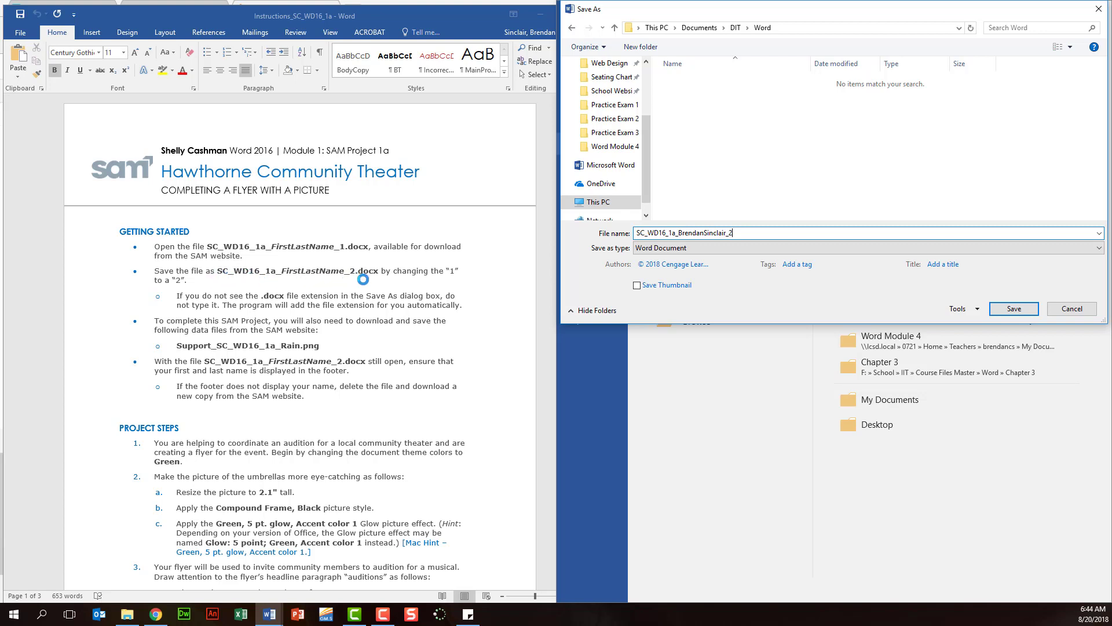
mouse_move(897, 293)
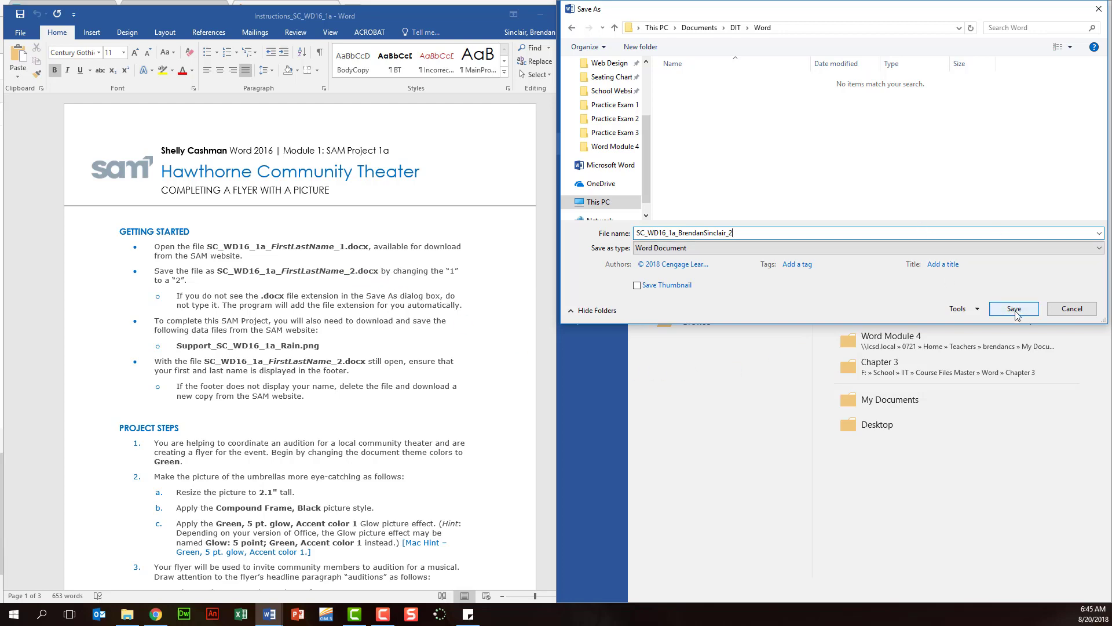
left_click(1012, 308)
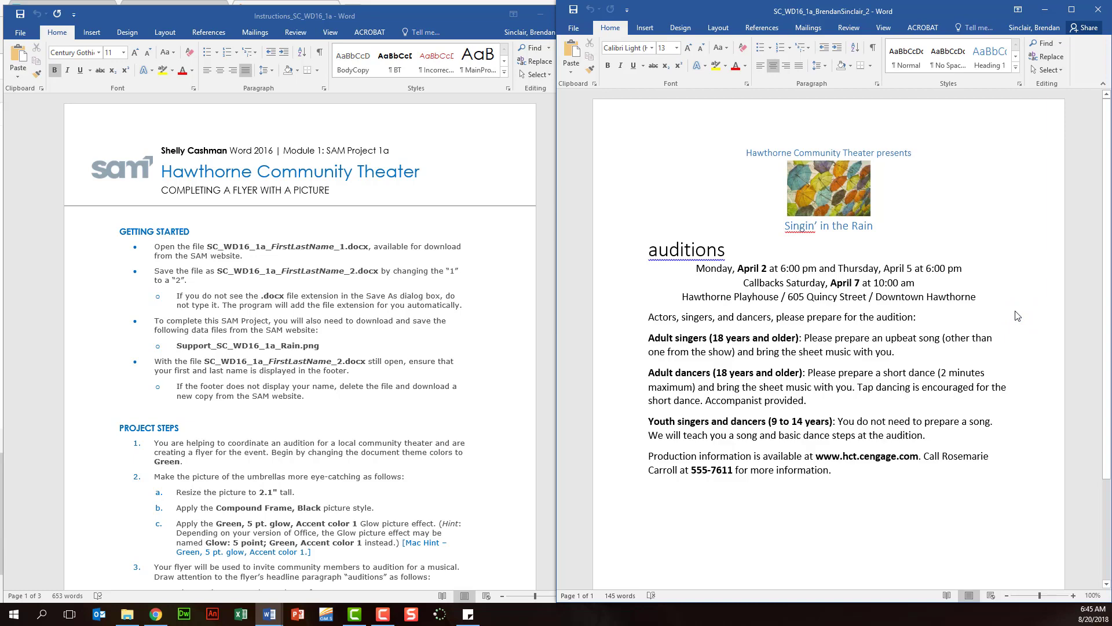
mouse_move(254, 454)
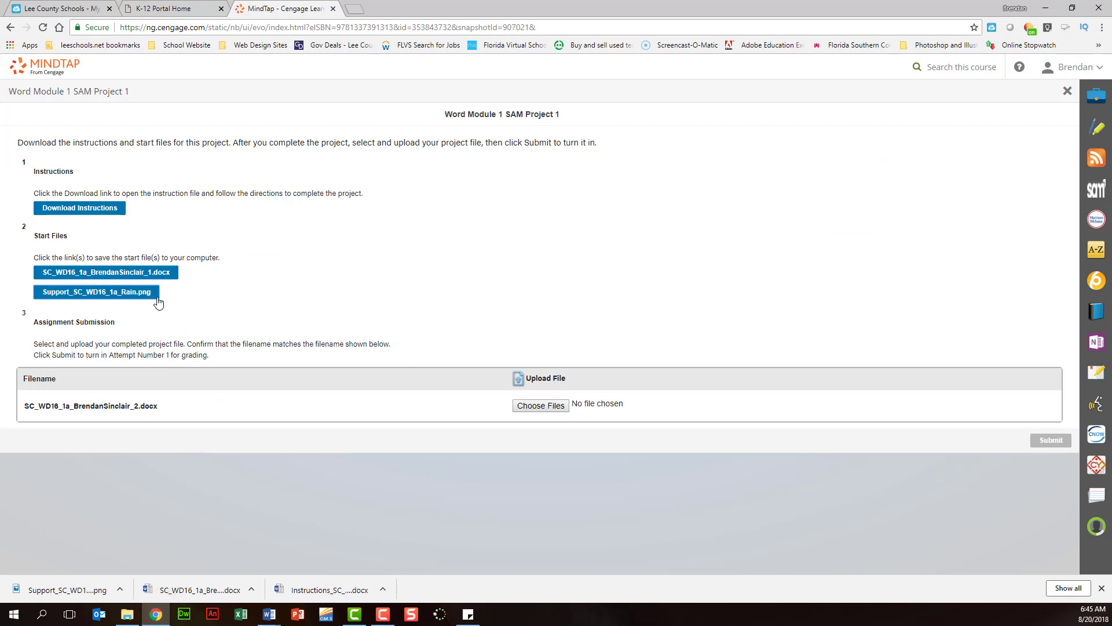
mouse_move(540, 405)
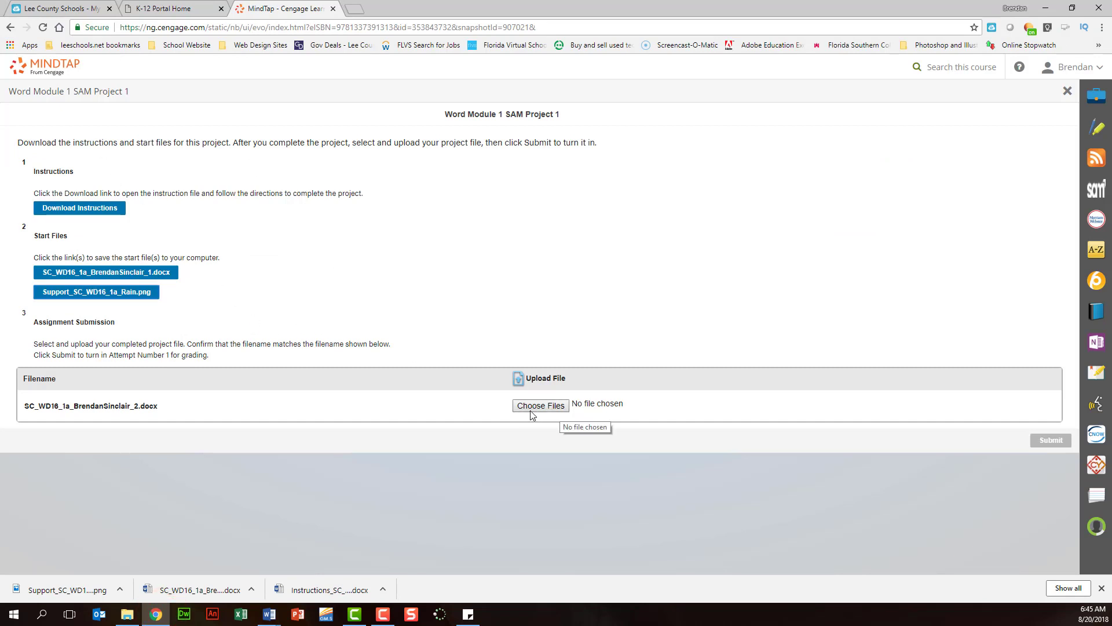
Choose SC_WD16_1a_BrendanSinclair_1 from Downloads as the upload file.
left_click(540, 405)
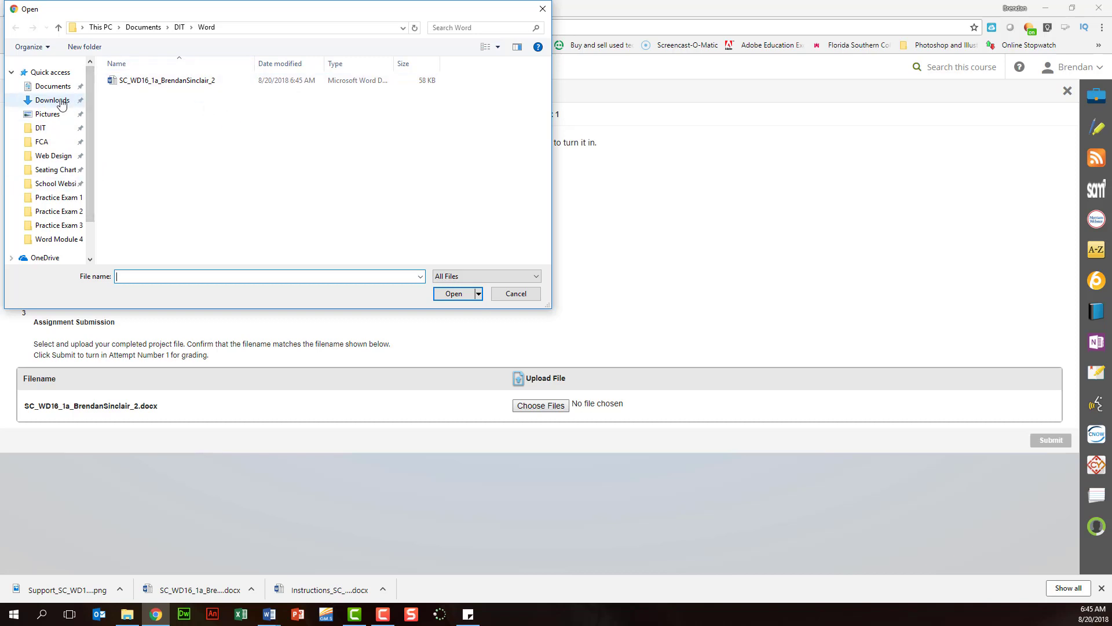
left_click(51, 100)
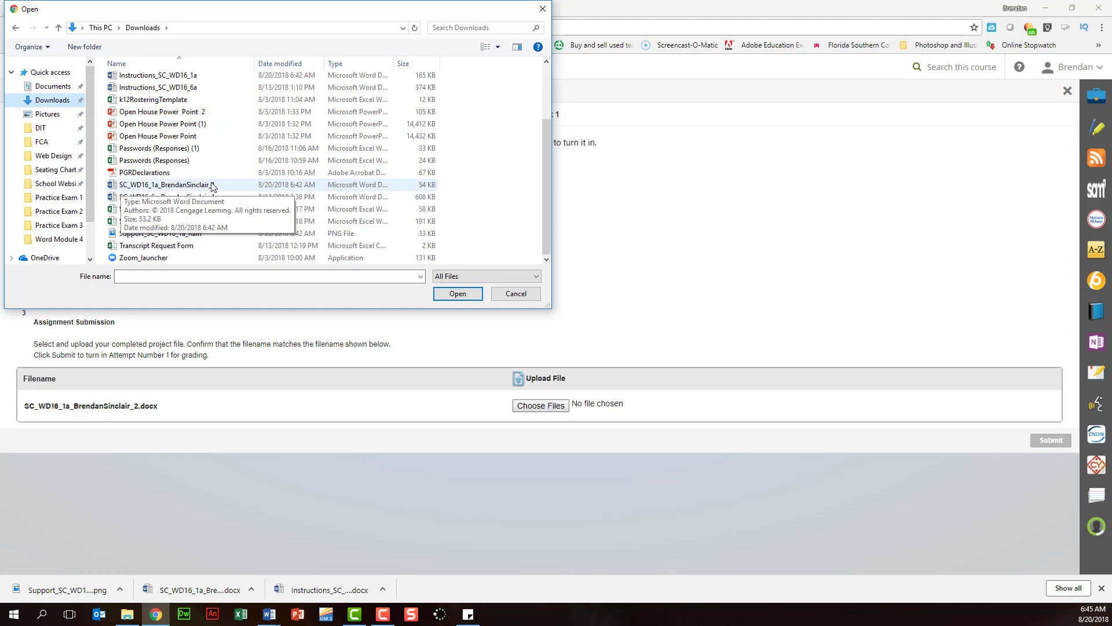
left_click(457, 294)
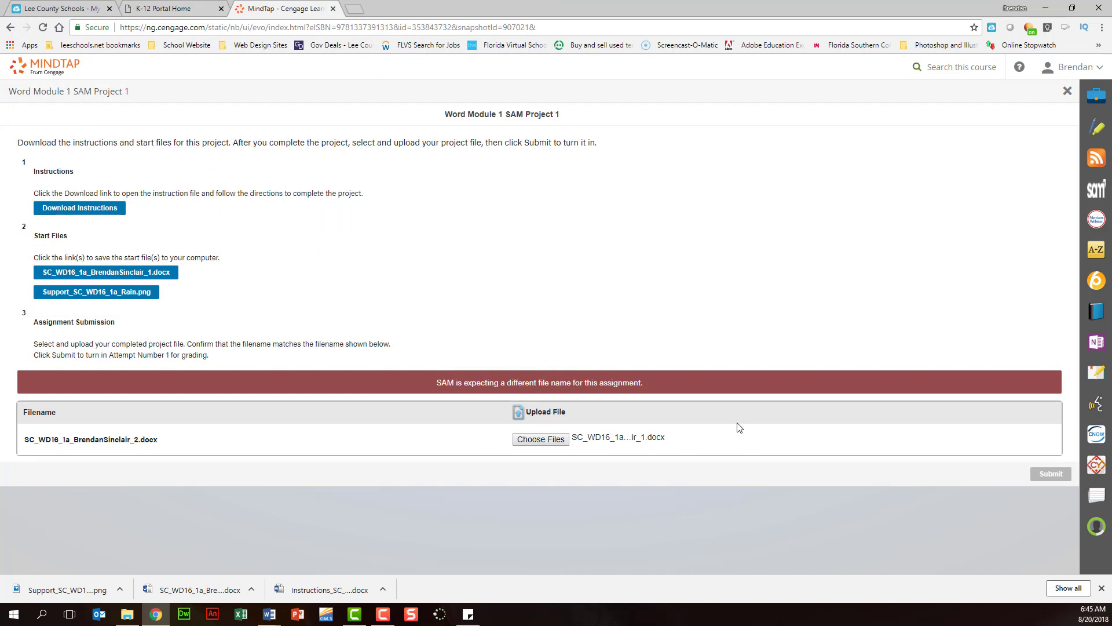
mouse_move(563, 465)
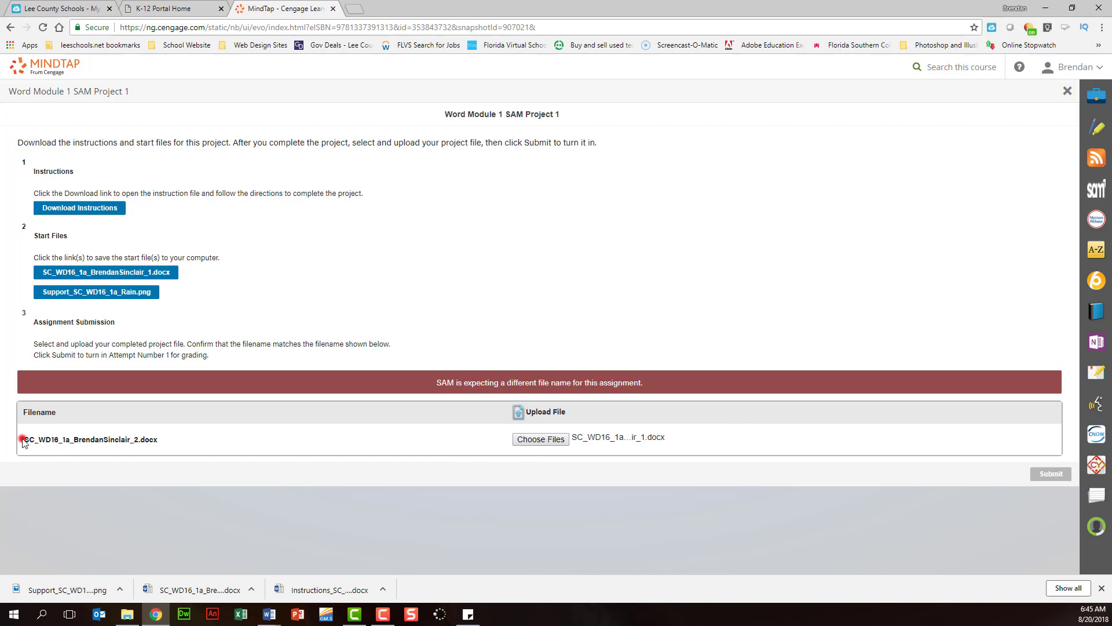
double_click(78, 439)
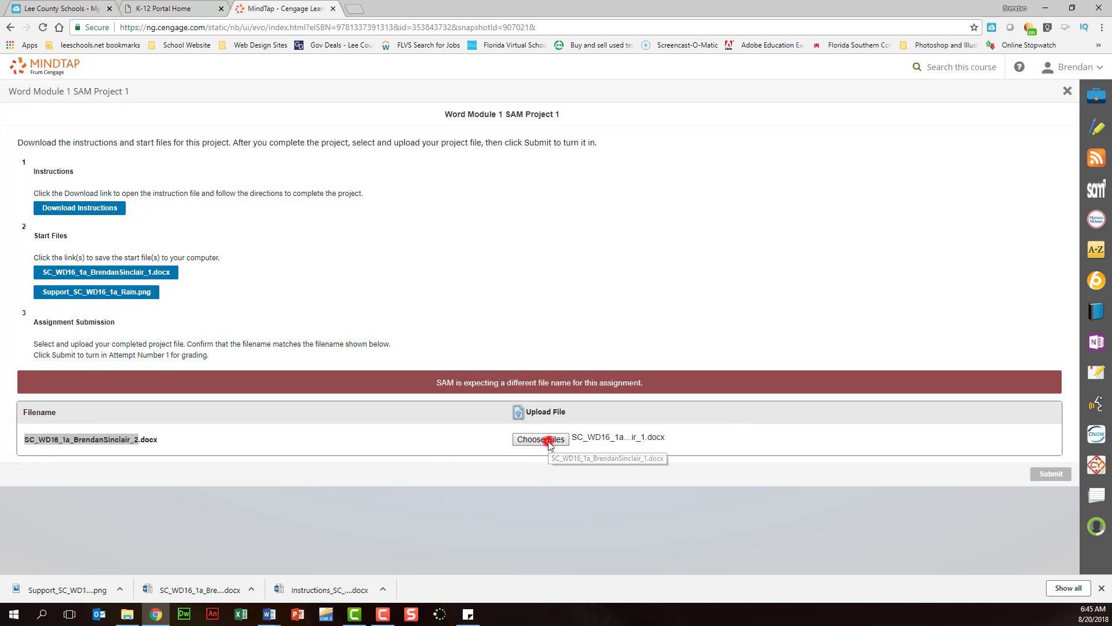
left_click(540, 439)
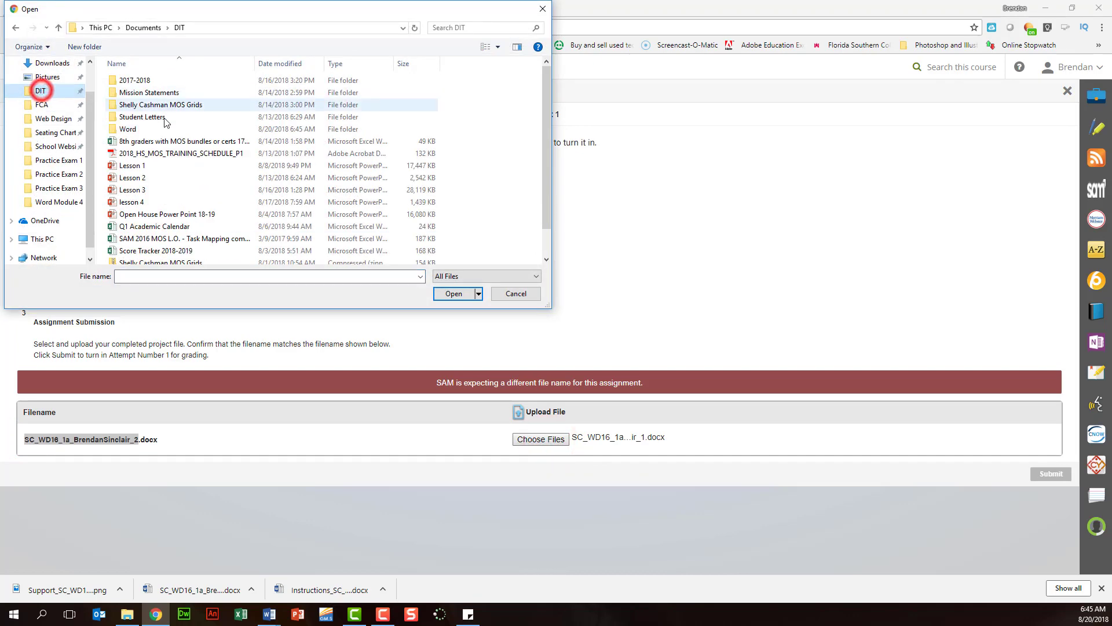
double_click(128, 129)
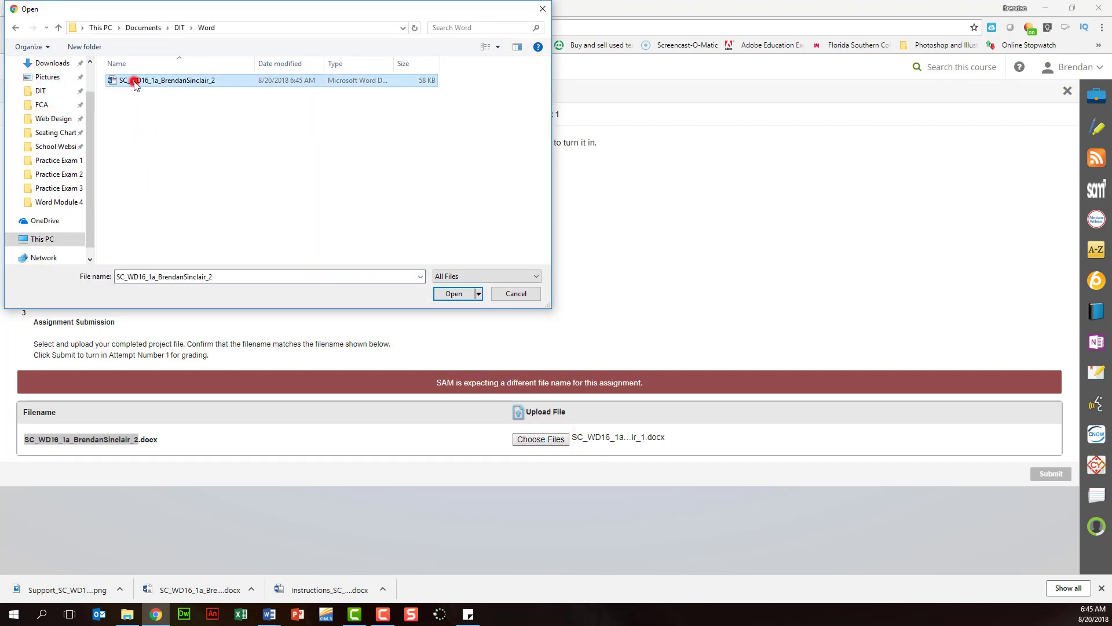
mouse_move(453, 294)
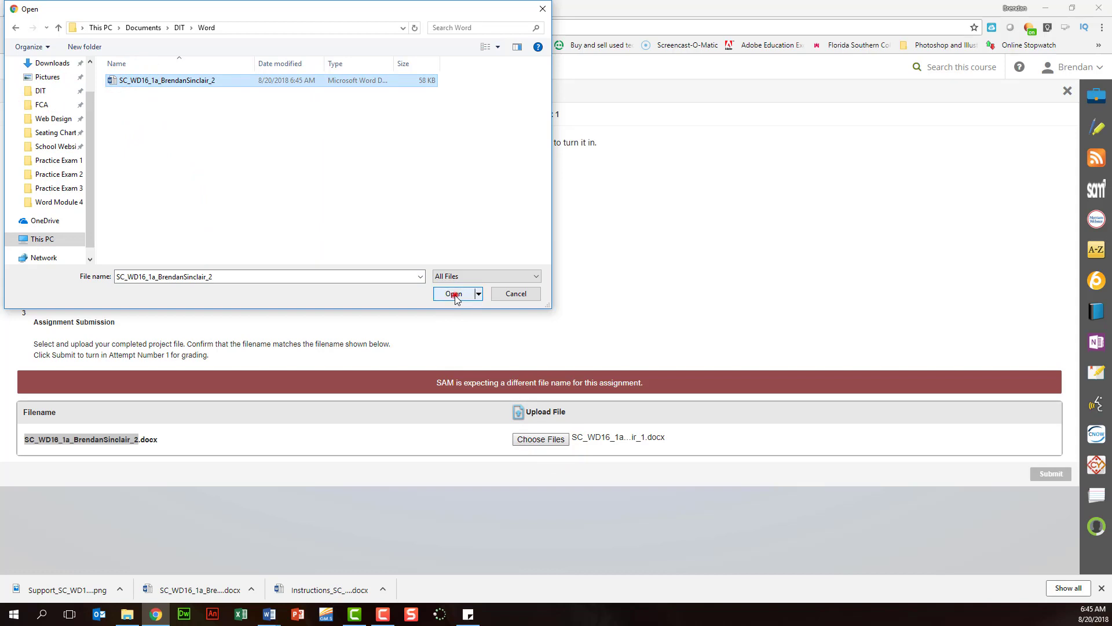
left_click(453, 294)
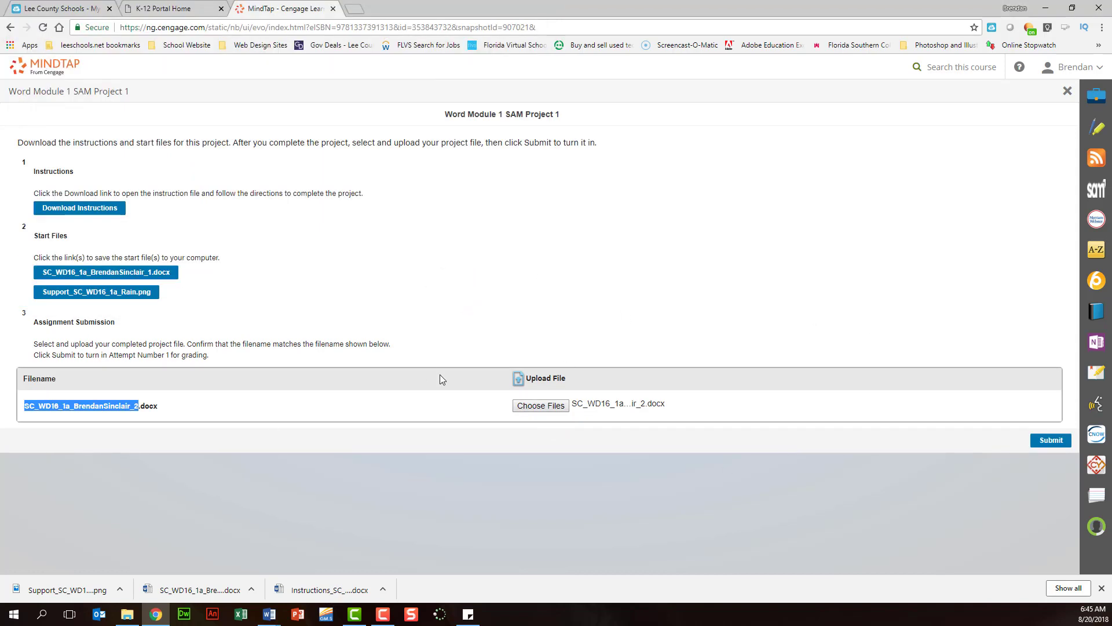